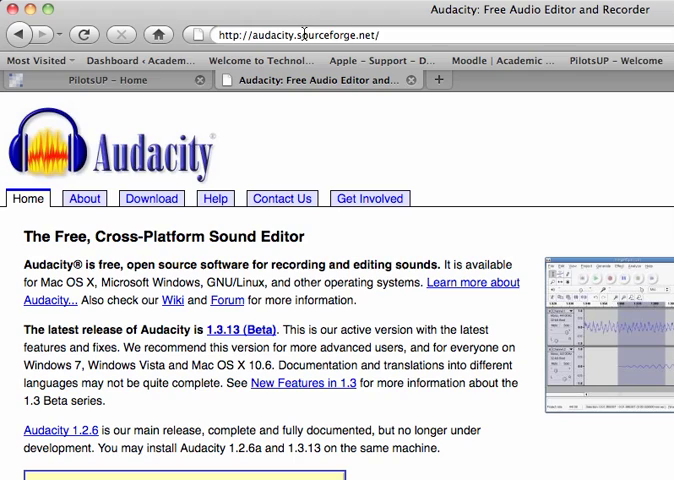
mouse_move(300, 18)
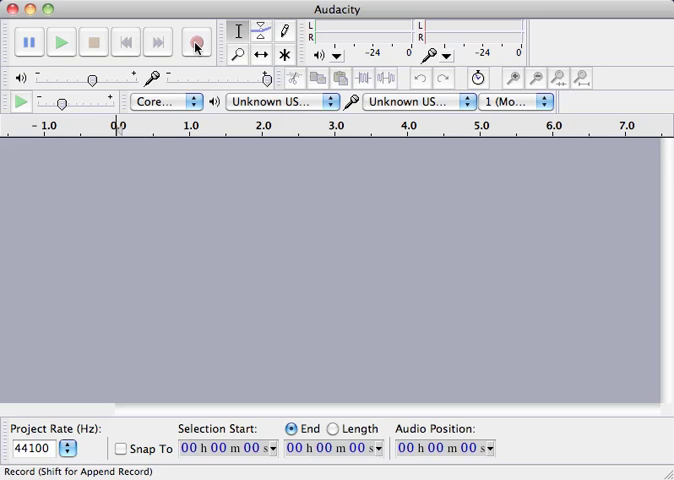
mouse_move(198, 48)
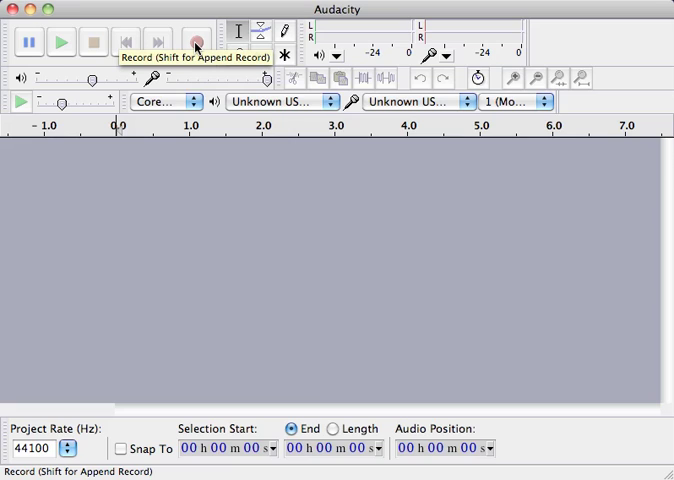
Record a roughly seven-second spoken voiceover clip into a mono track.
left_click(197, 45)
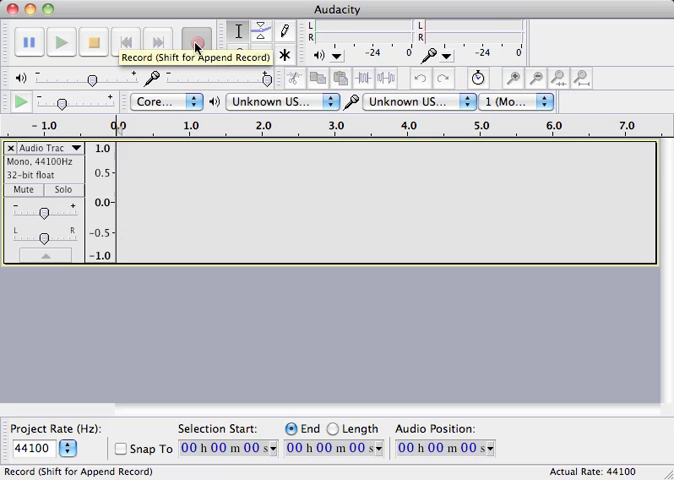
left_click(196, 38)
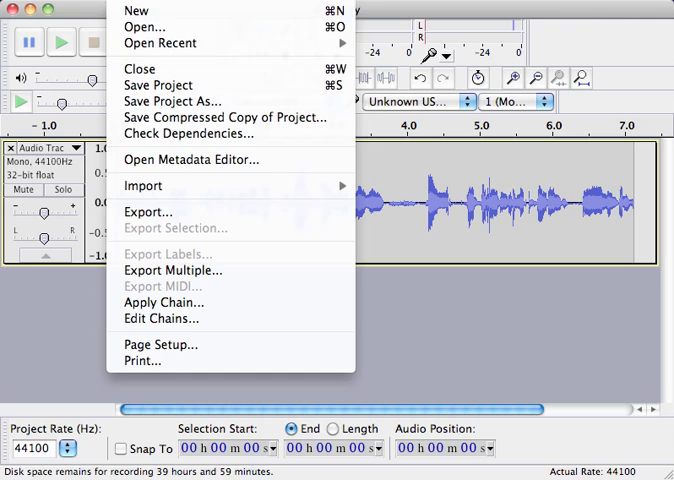
Trim the first take to its opening four seconds and record a second take after it.
left_click(170, 214)
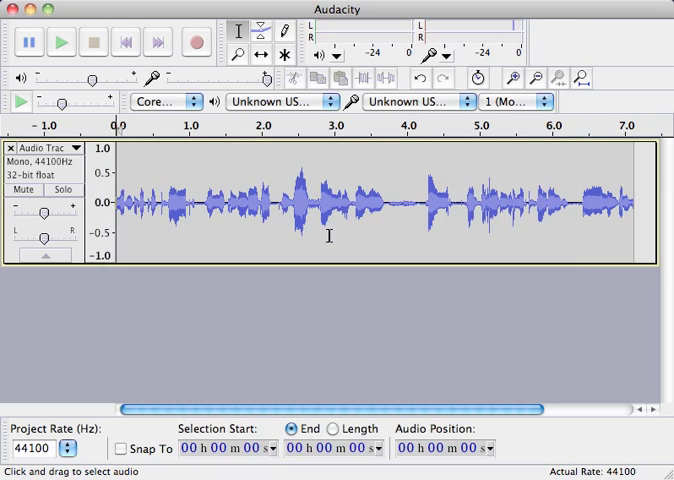
mouse_move(360, 222)
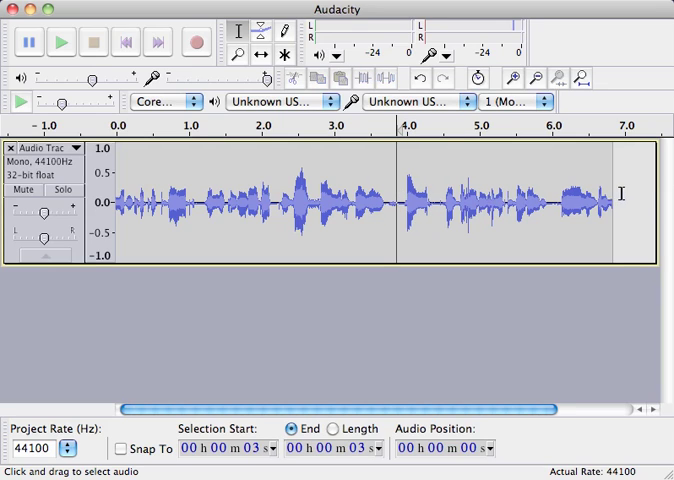
left_click_drag(435, 205, 640, 205)
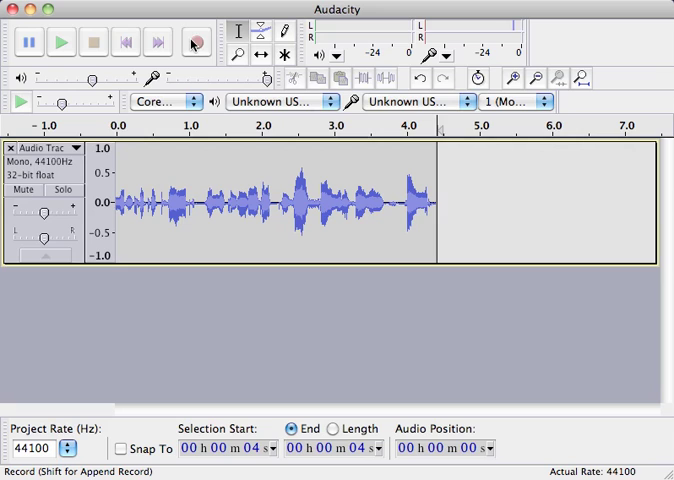
left_click(197, 34)
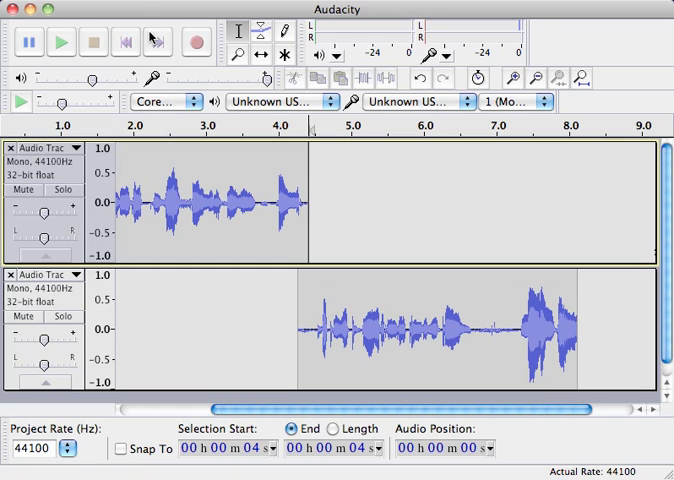
Export the selection as test.wav into a new 'voiceover' folder on the Desktop.
left_click(20, 8)
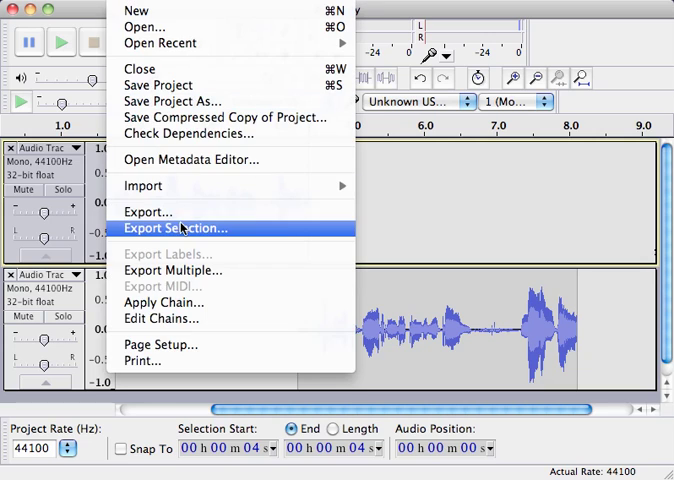
left_click(177, 228)
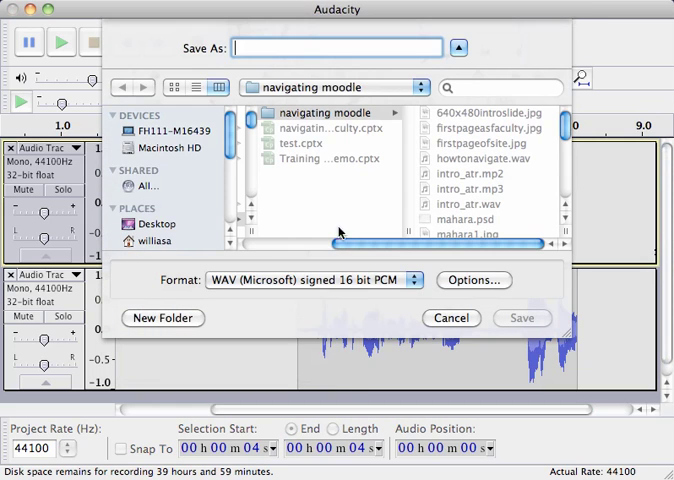
left_click(153, 224)
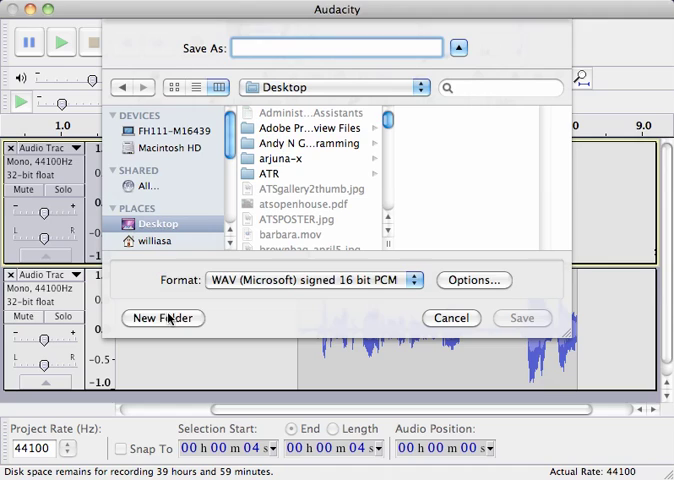
left_click(162, 318)
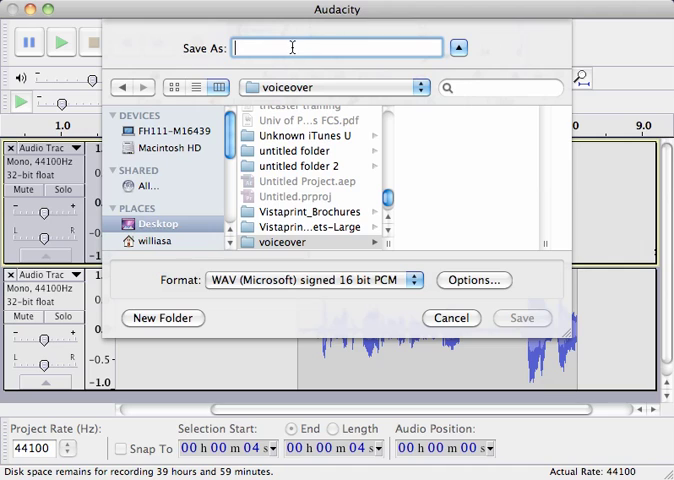
type("test.")
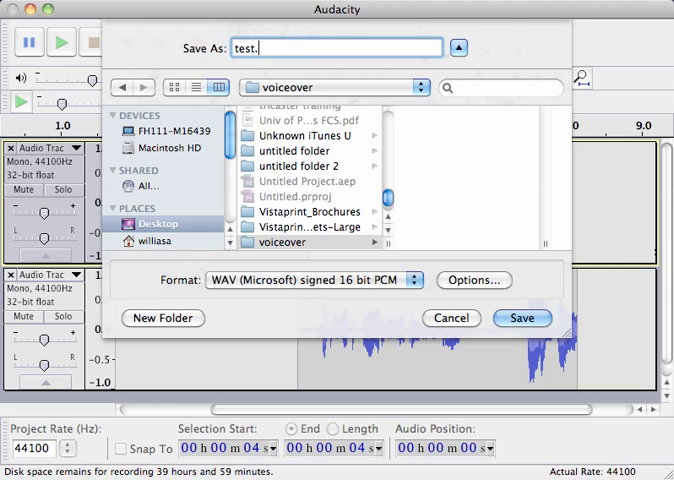
left_click(522, 318)
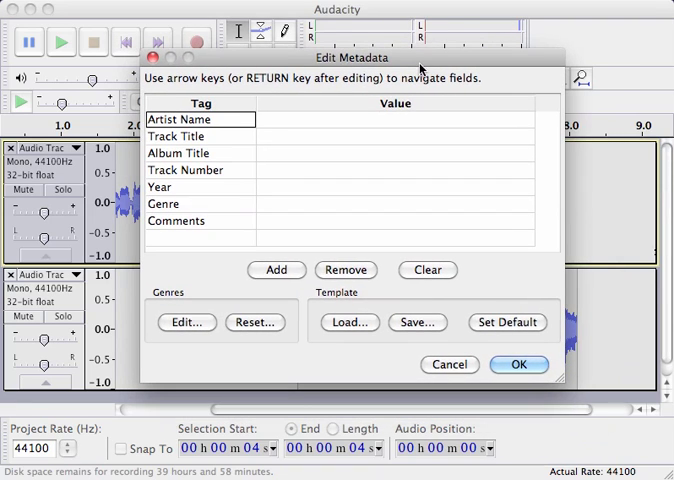
mouse_move(163, 191)
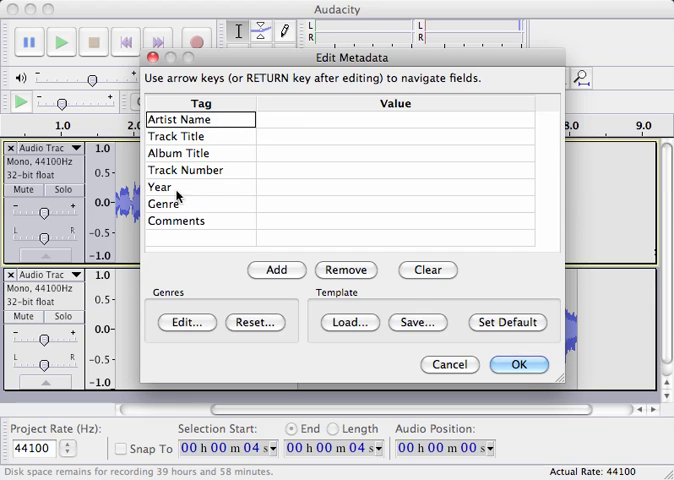
mouse_move(520, 355)
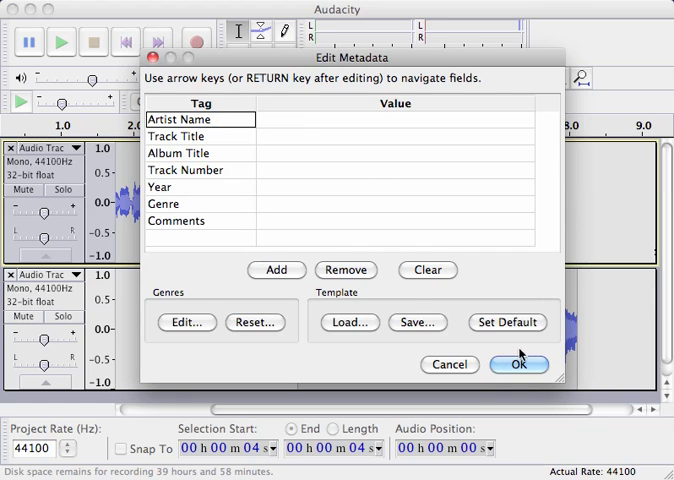
Accept empty metadata tags and the mono mixdown to finish writing test.wav.
left_click(517, 364)
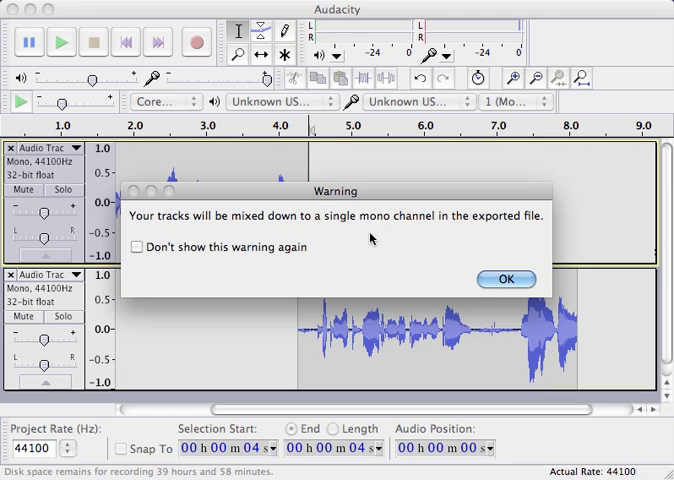
left_click(503, 279)
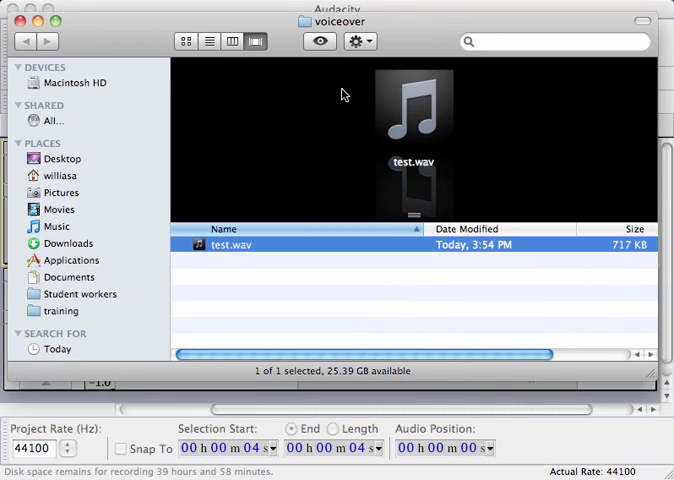
mouse_move(250, 255)
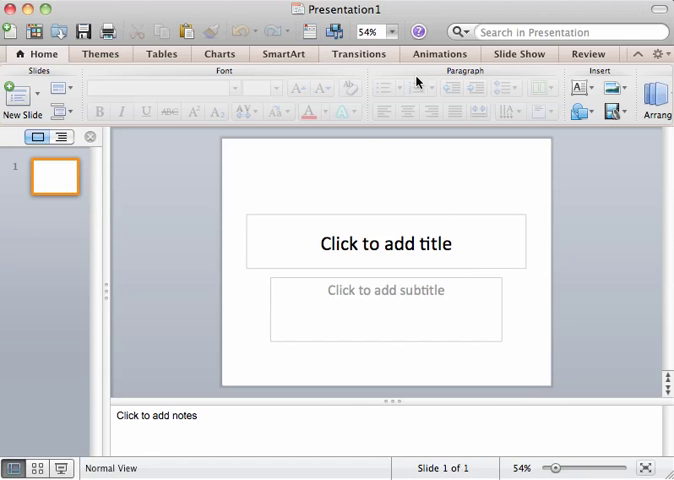
mouse_move(631, 139)
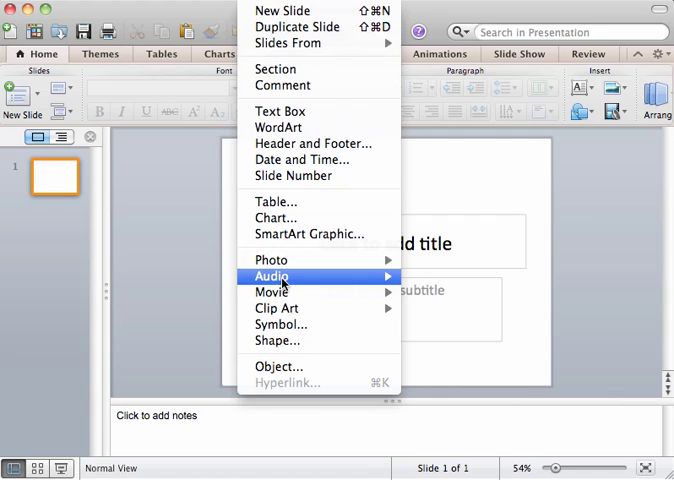
mouse_move(271, 276)
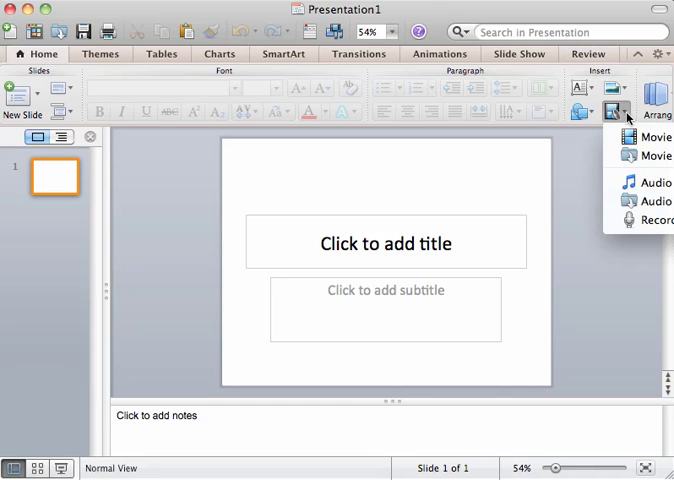
mouse_move(640, 200)
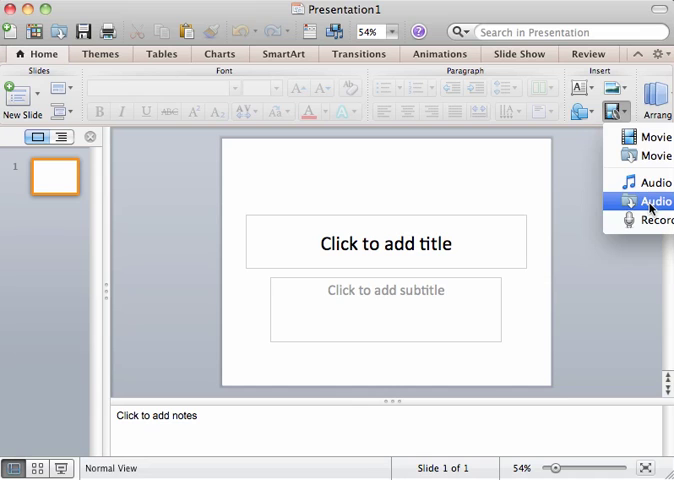
left_click(645, 201)
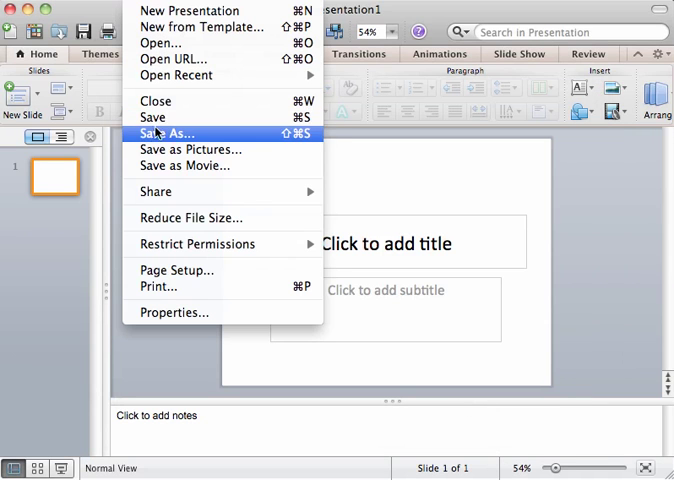
Save the presentation as Presentation1.pptx in the Desktop voiceover folder.
left_click(167, 133)
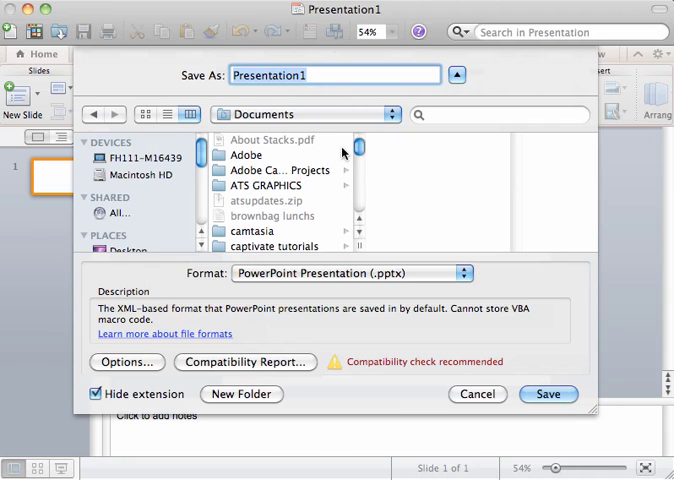
left_click(127, 243)
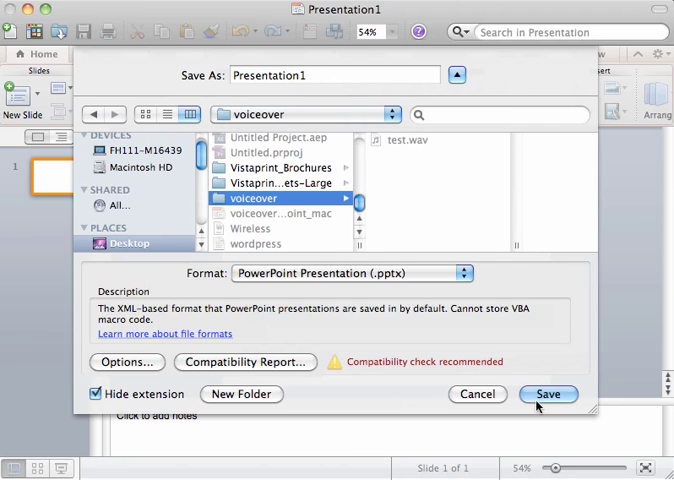
left_click(554, 394)
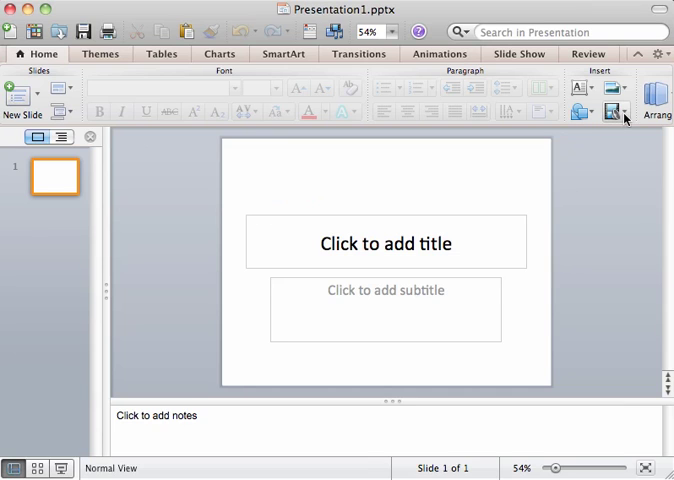
mouse_move(374, 201)
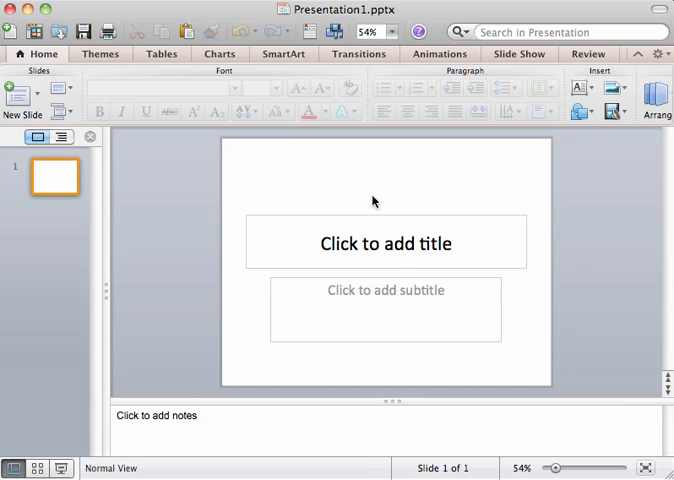
Insert test.wav from the voiceover folder onto the title slide as audio.
left_click(616, 114)
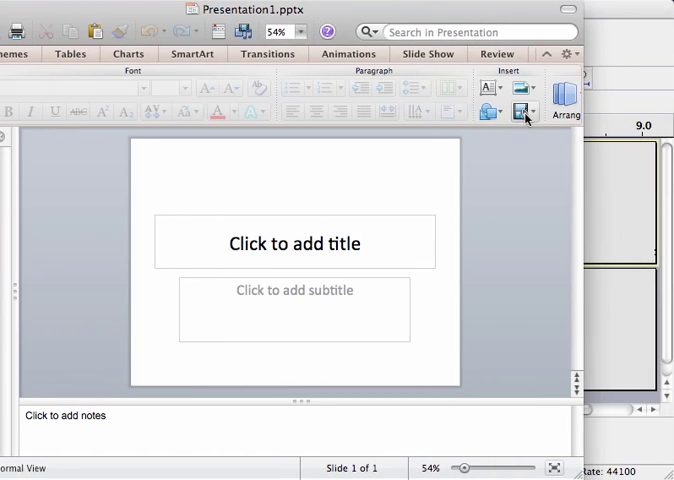
left_click(533, 111)
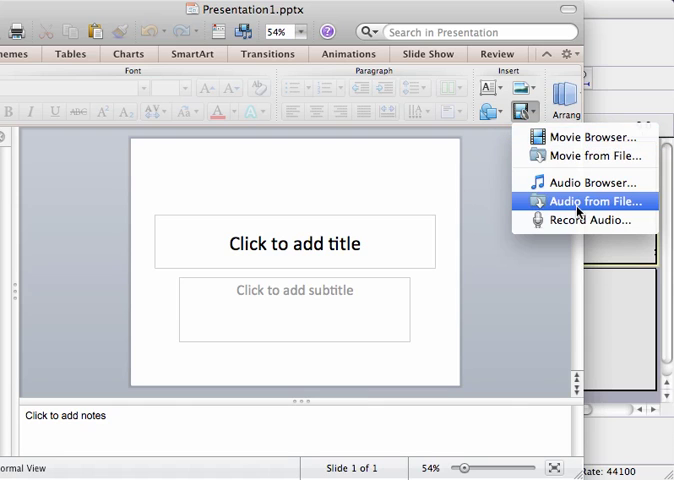
left_click(598, 203)
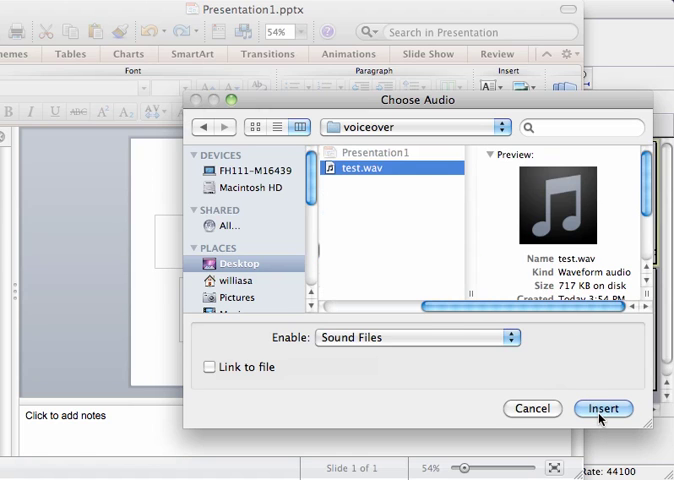
left_click(601, 409)
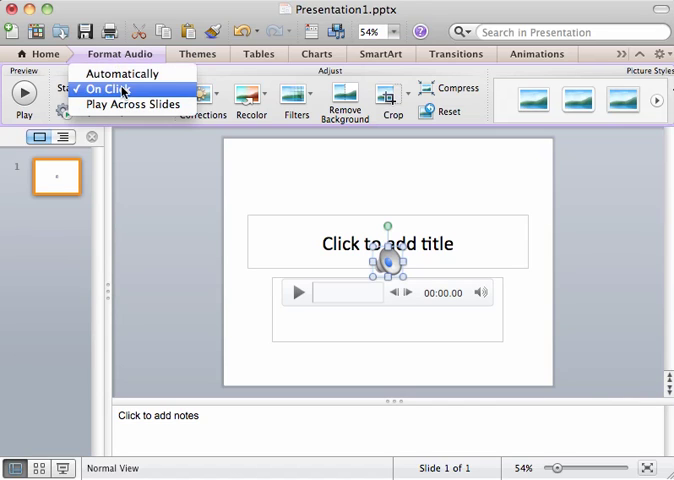
mouse_move(120, 74)
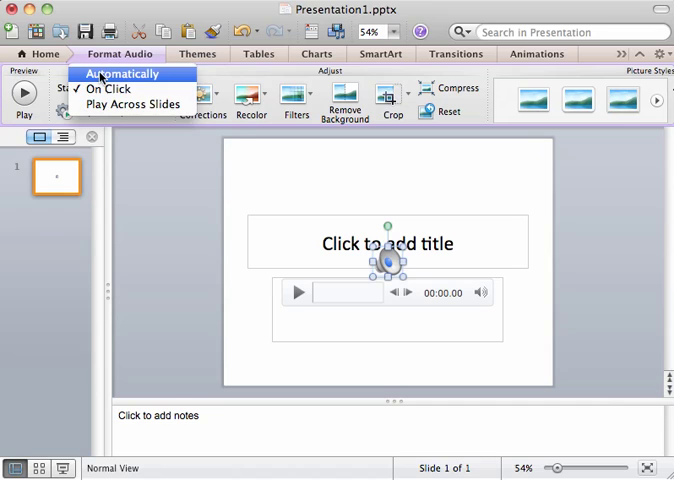
Set the voiceover's playback Start option to Automatically.
left_click(114, 111)
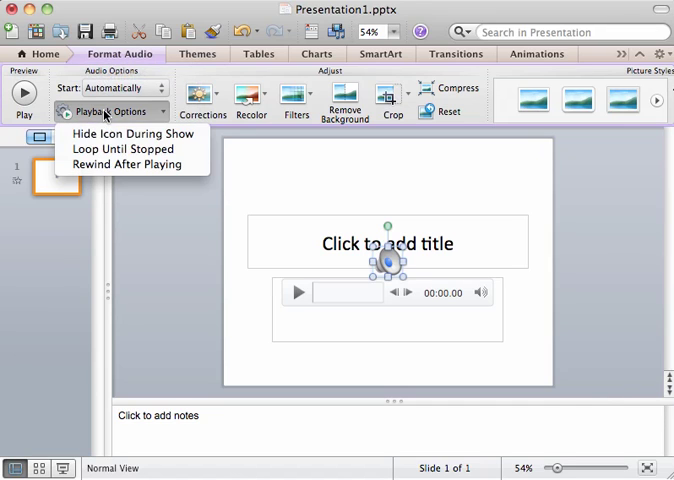
mouse_move(131, 133)
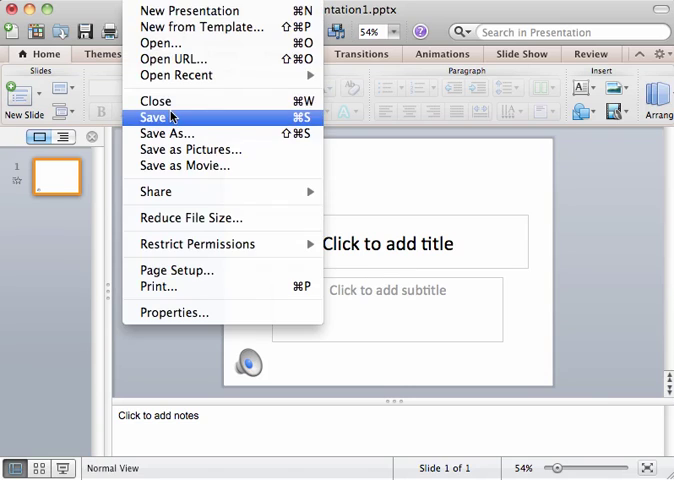
Save Presentation1.pptx with the auto-starting voiceover.
left_click(154, 117)
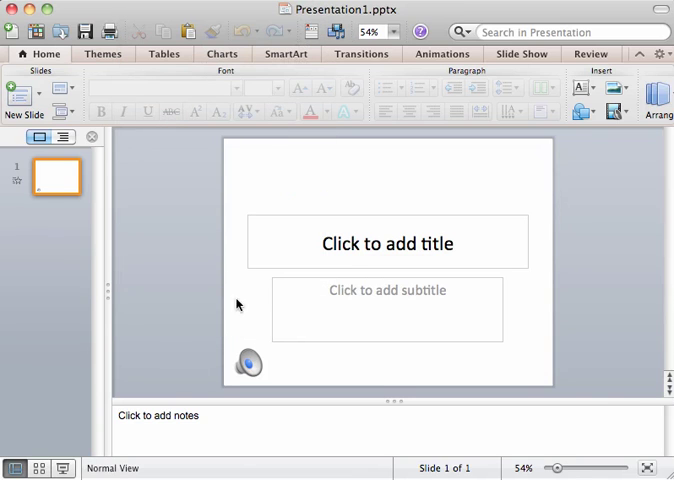
mouse_move(200, 218)
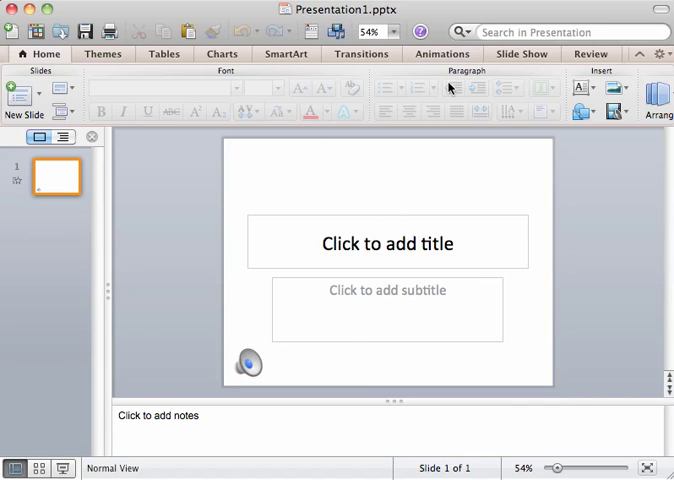
mouse_move(449, 90)
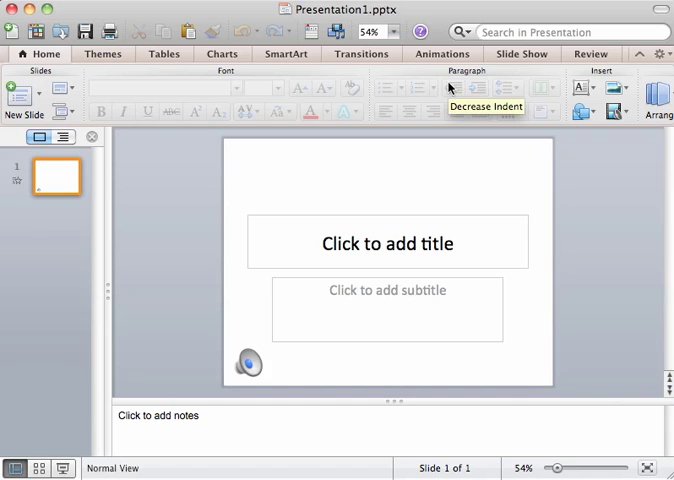
mouse_move(450, 90)
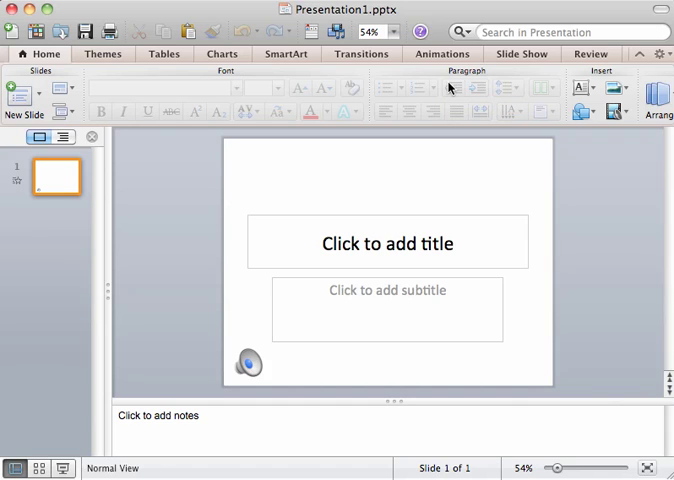